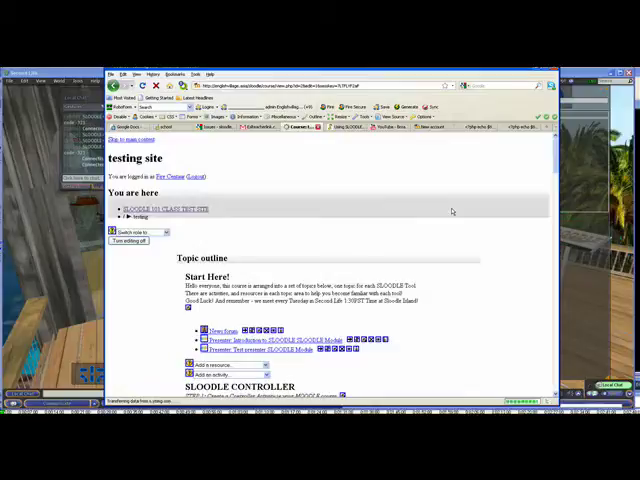
pyautogui.moveTo(424, 236)
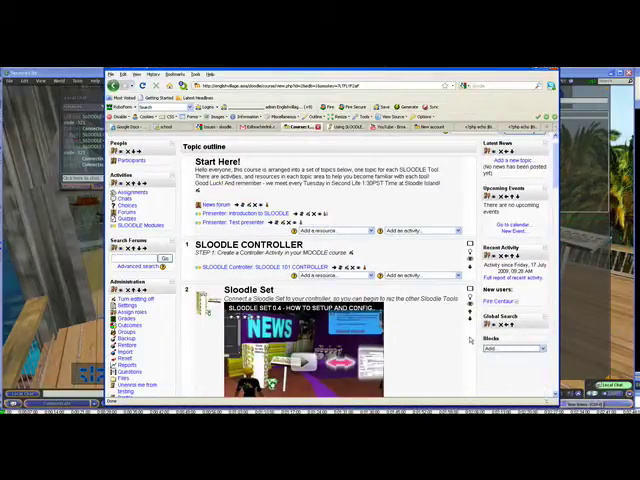
# Go to the site's SLOODLE module settings page from the course outline
pyautogui.scroll(-3)
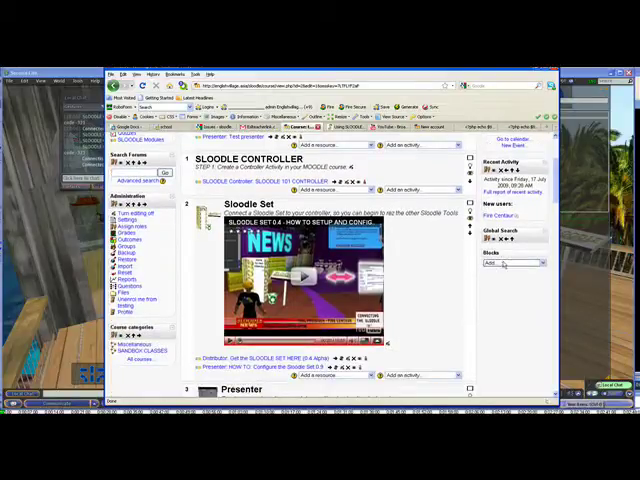
pyautogui.click(510, 264)
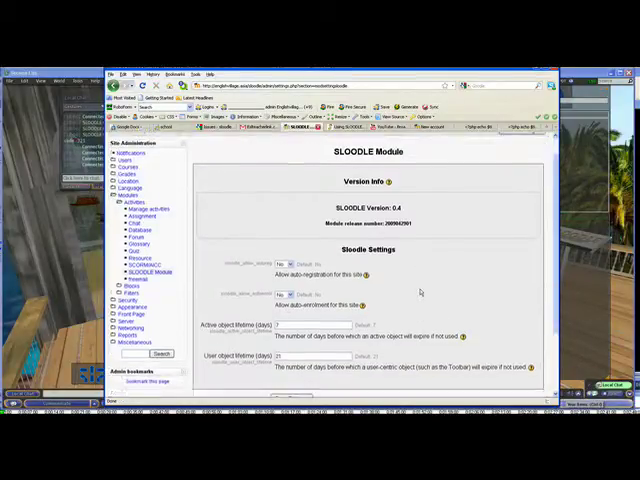
# Set SLOODLE auto-registration to Yes and save the module settings
pyautogui.scroll(-3)
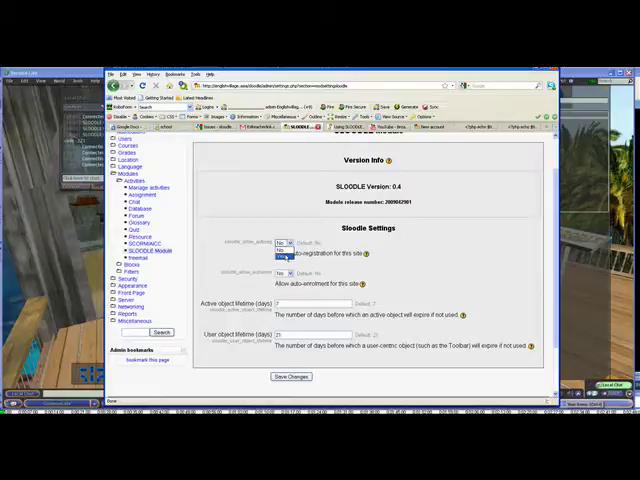
pyautogui.click(284, 252)
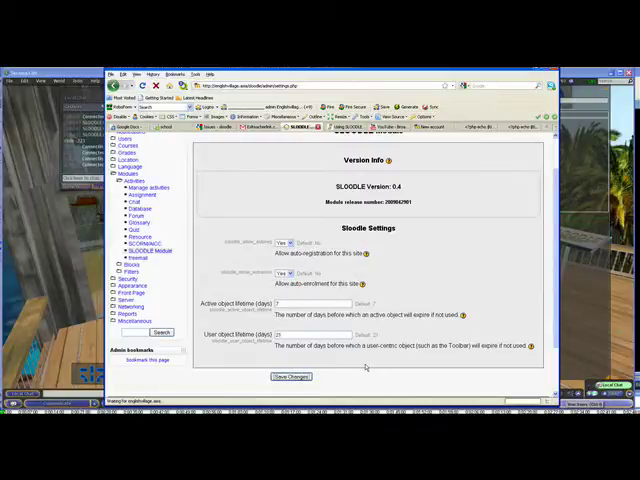
pyautogui.click(292, 376)
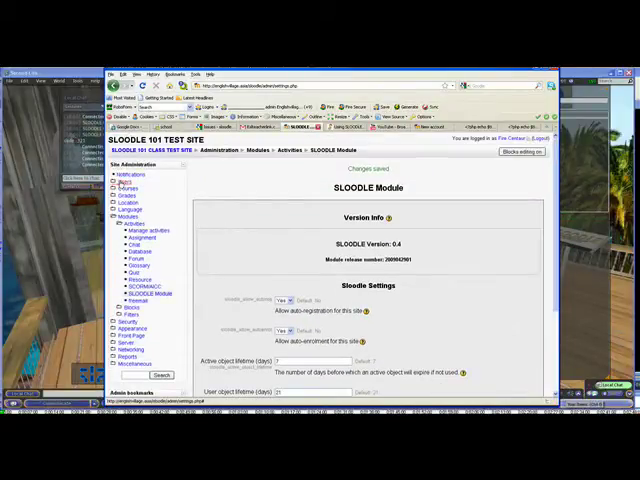
# Browse the site's list of users under Users > Accounts
pyautogui.click(124, 180)
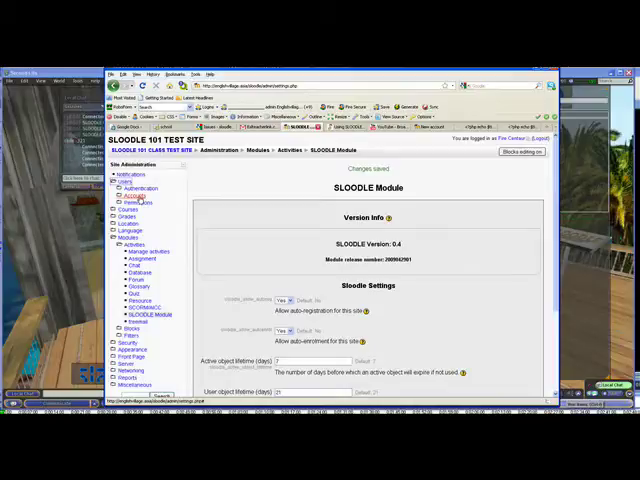
pyautogui.click(136, 196)
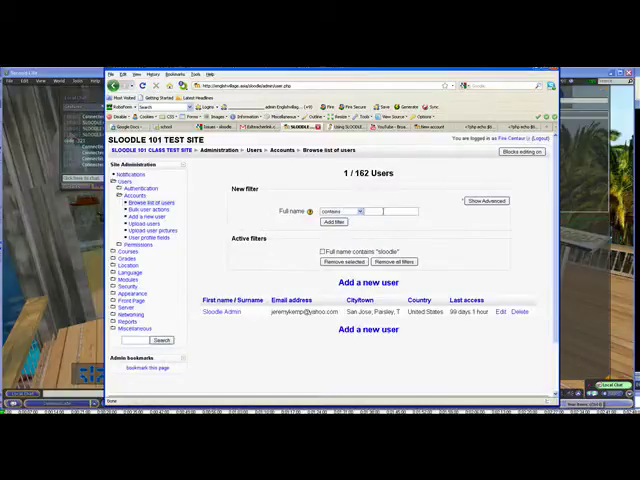
# Filter the user list to full names containing 'sloodle'
pyautogui.write('sloodle')
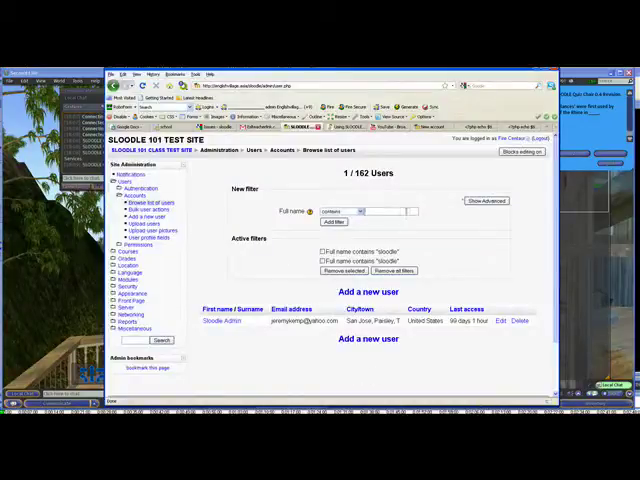
pyautogui.write('sloodleteacher')
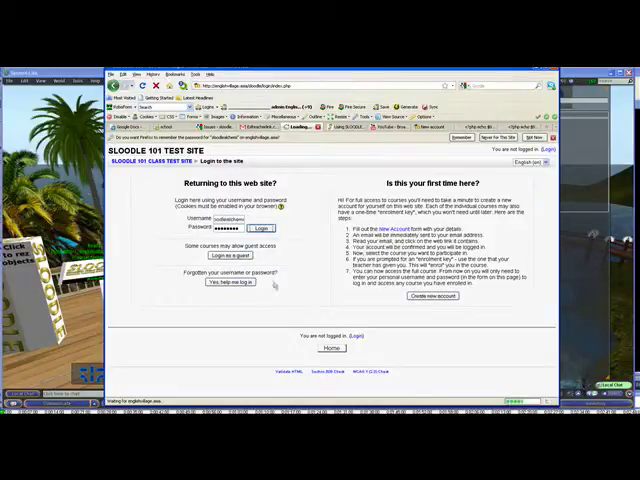
# Log in to the test site as the SLOODLE Avatar account
pyautogui.click(260, 228)
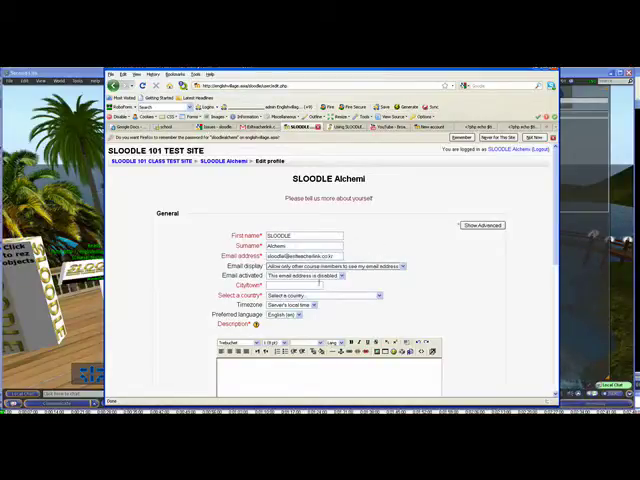
# Enter city 'vancouver' in the avatar's profile and update the profile
pyautogui.write('vancouver')
pyautogui.write('Hi!')
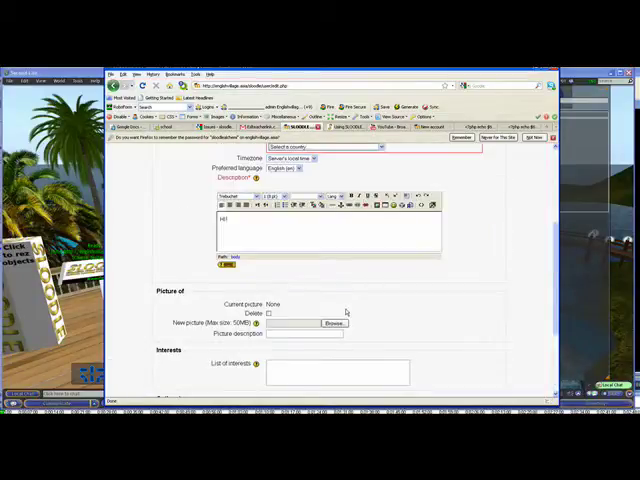
pyautogui.moveTo(394, 300)
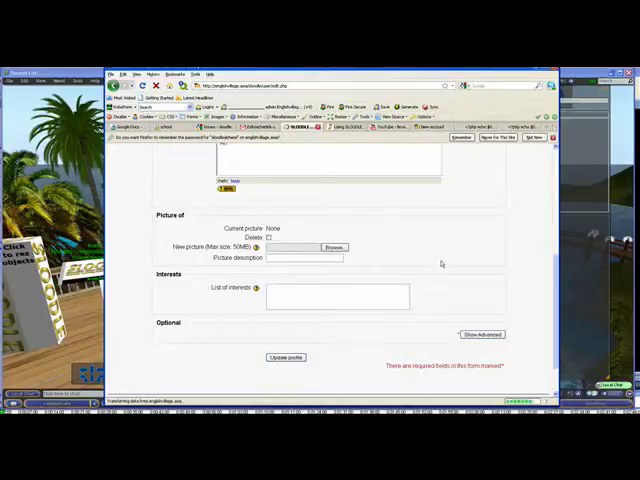
pyautogui.click(286, 356)
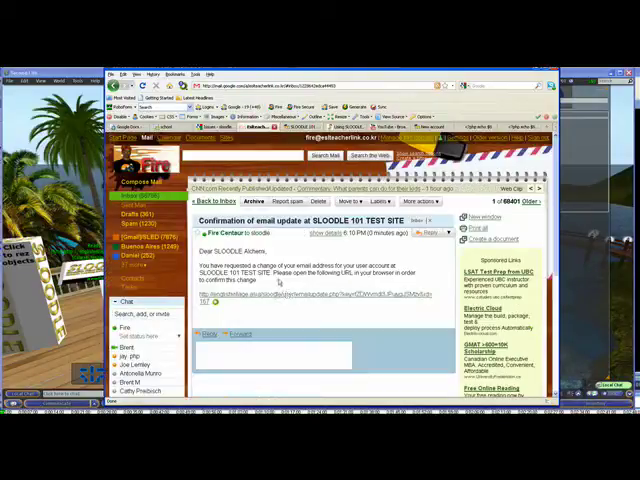
# Confirm the avatar's email change via the confirmation link and continue to the profile
pyautogui.click(280, 294)
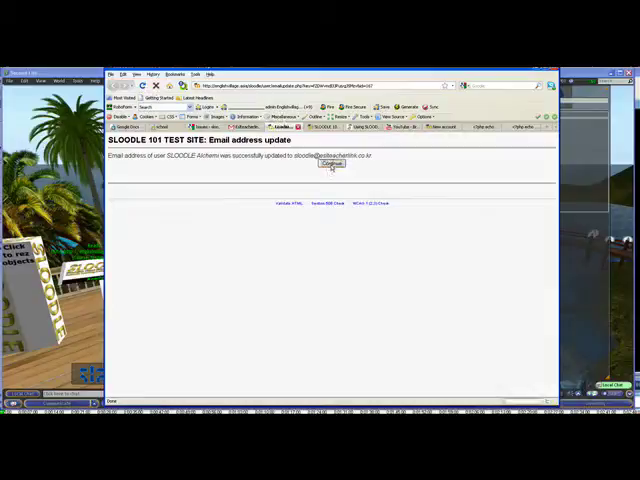
pyautogui.click(332, 164)
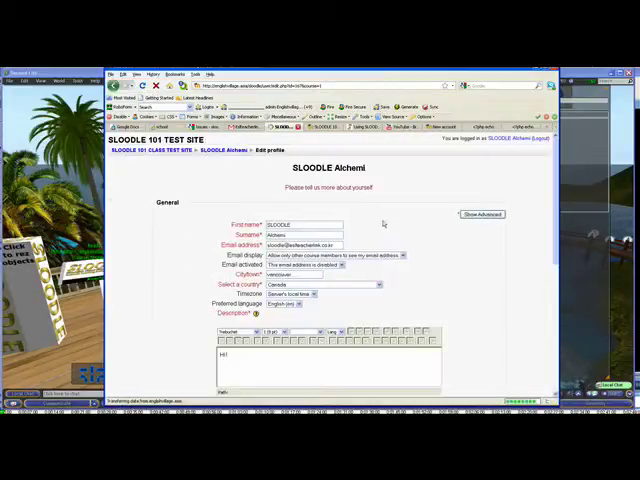
# Update the avatar's profile and view its page showing Country Canada and City vancouver
pyautogui.scroll(-3)
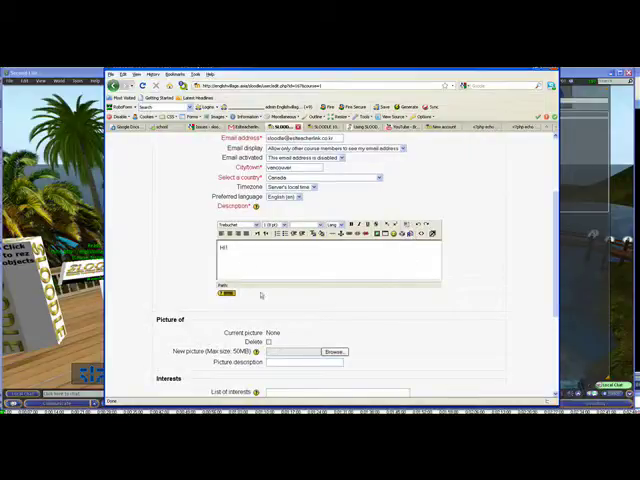
pyautogui.scroll(-3)
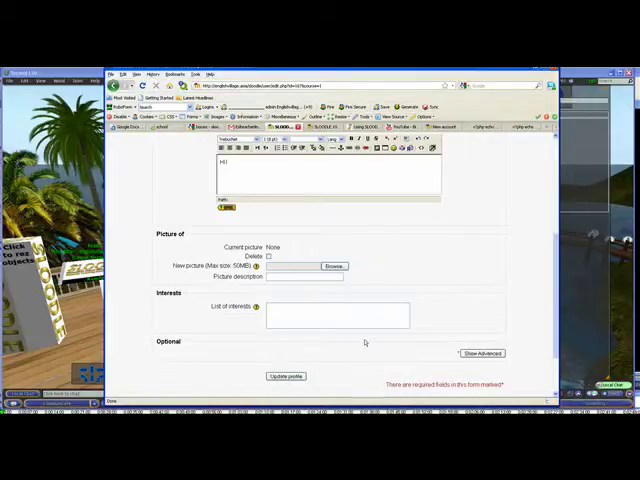
pyautogui.scroll(3)
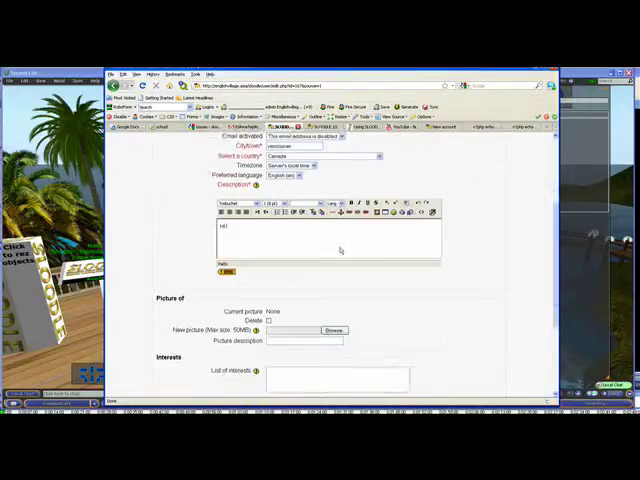
pyautogui.scroll(-3)
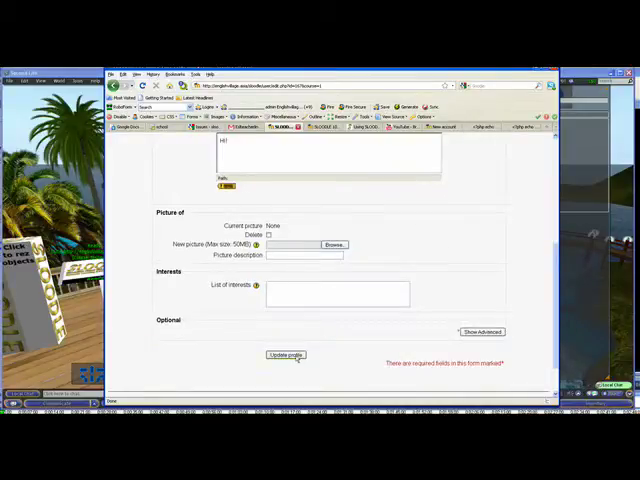
pyautogui.click(284, 356)
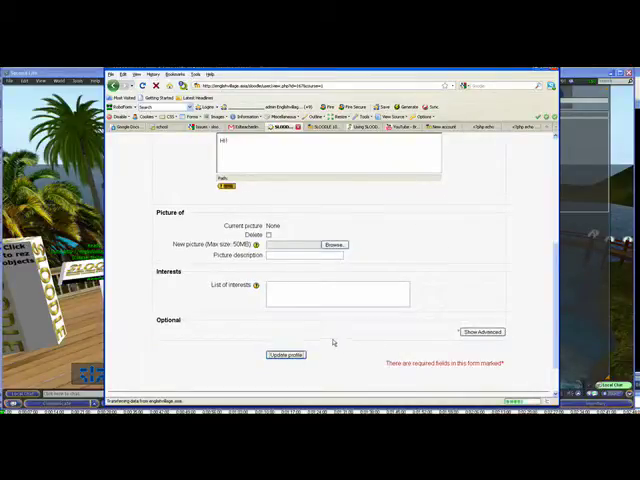
pyautogui.click(286, 356)
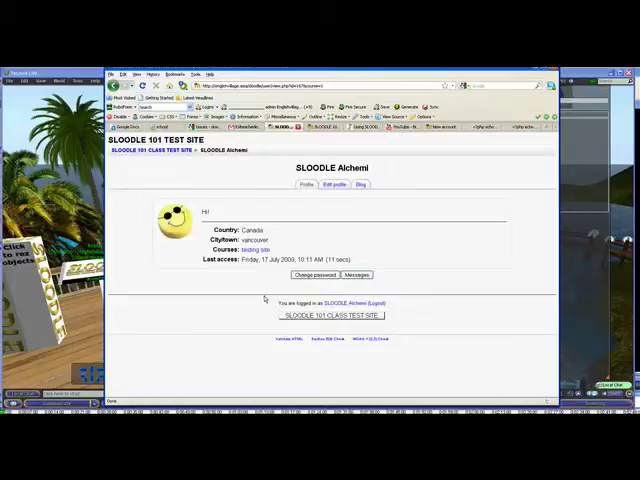